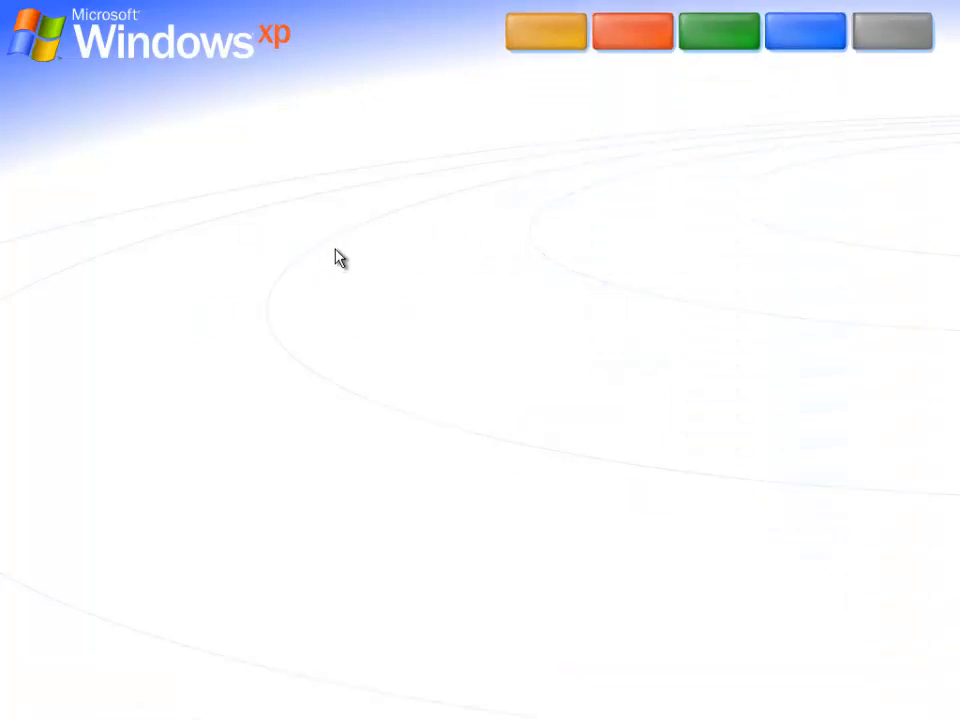
Enter the Best for Business section from the orange button at the top of the tour.
left_click(546, 32)
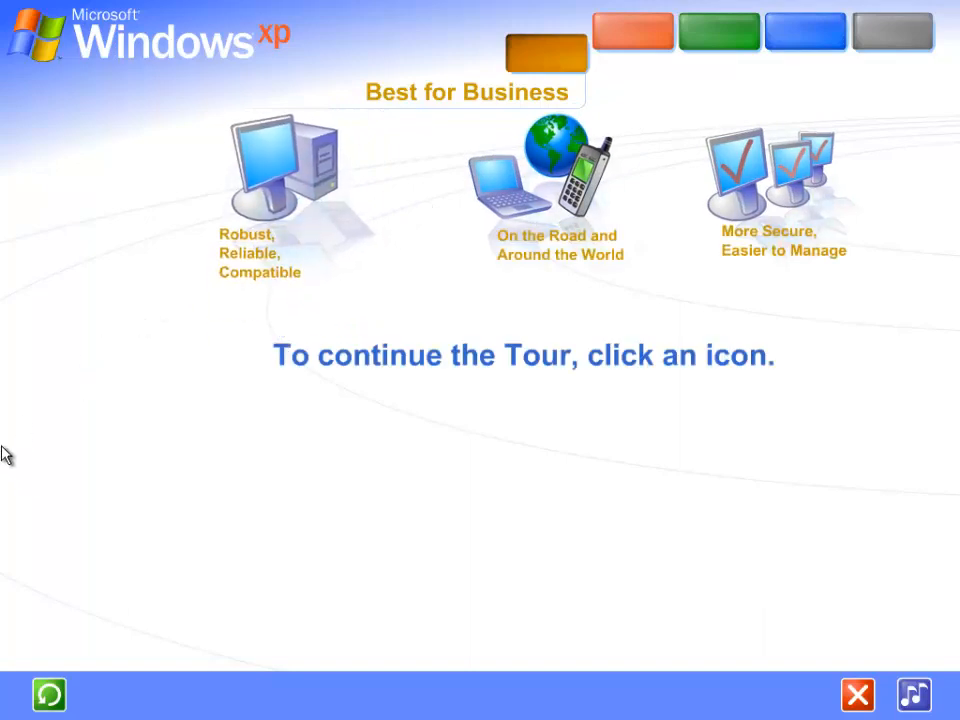
mouse_move(44, 378)
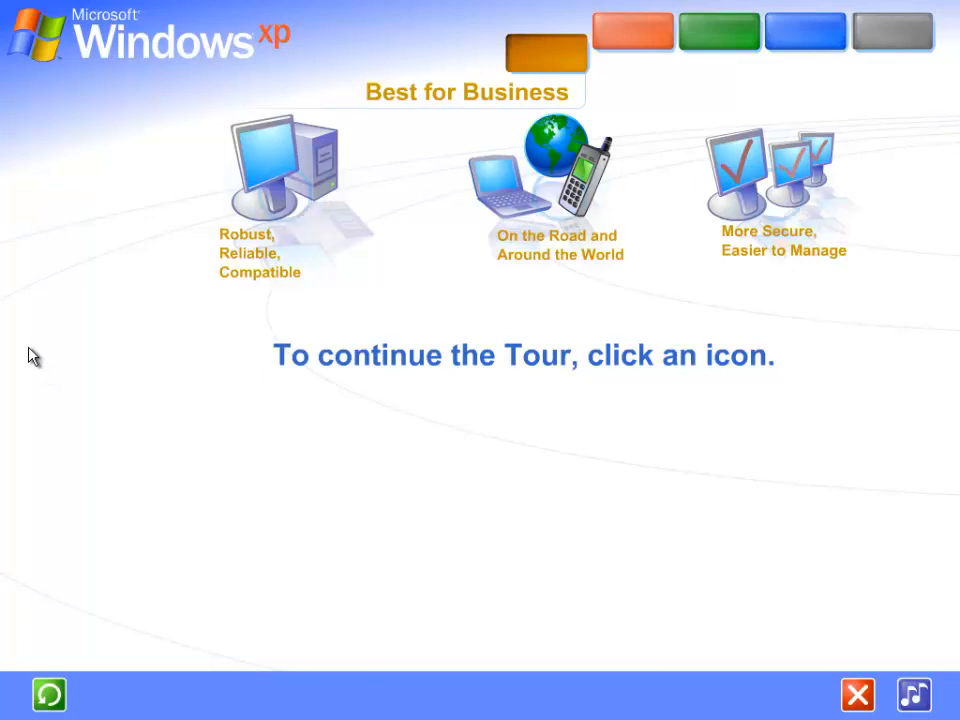
mouse_move(114, 310)
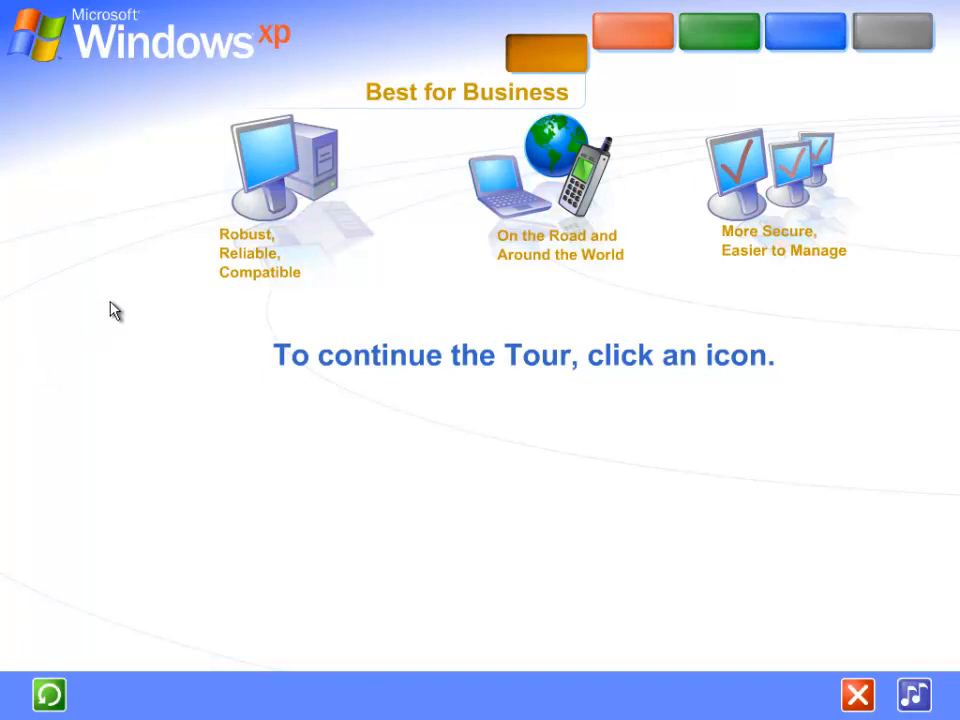
Play the Robust, Reliable, Compatible topic from its computer icon until the replay prompt.
left_click(280, 170)
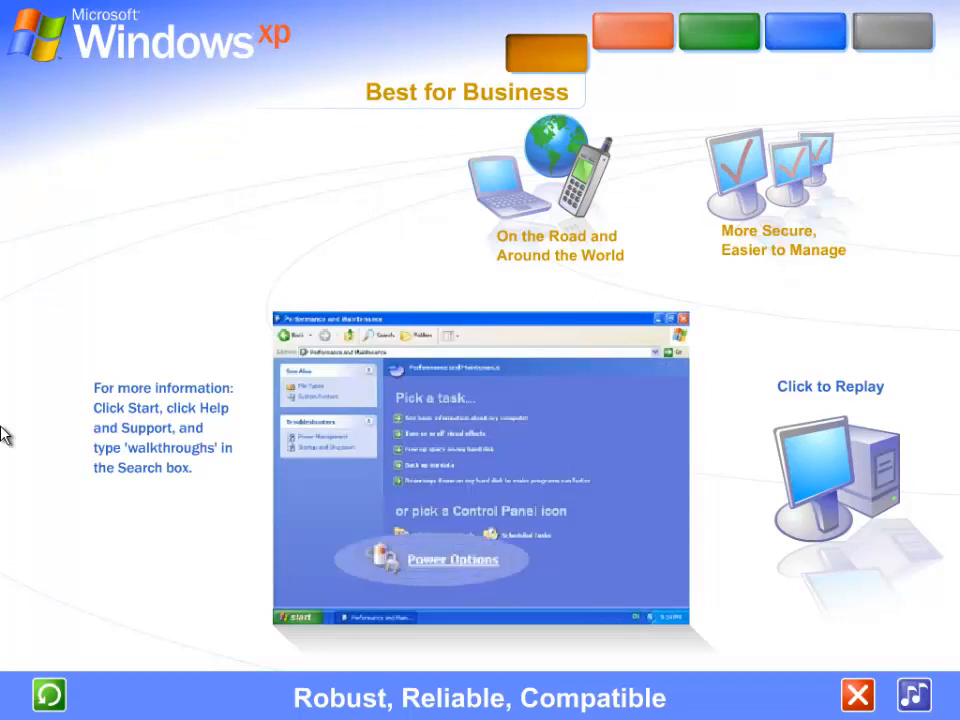
left_click(452, 560)
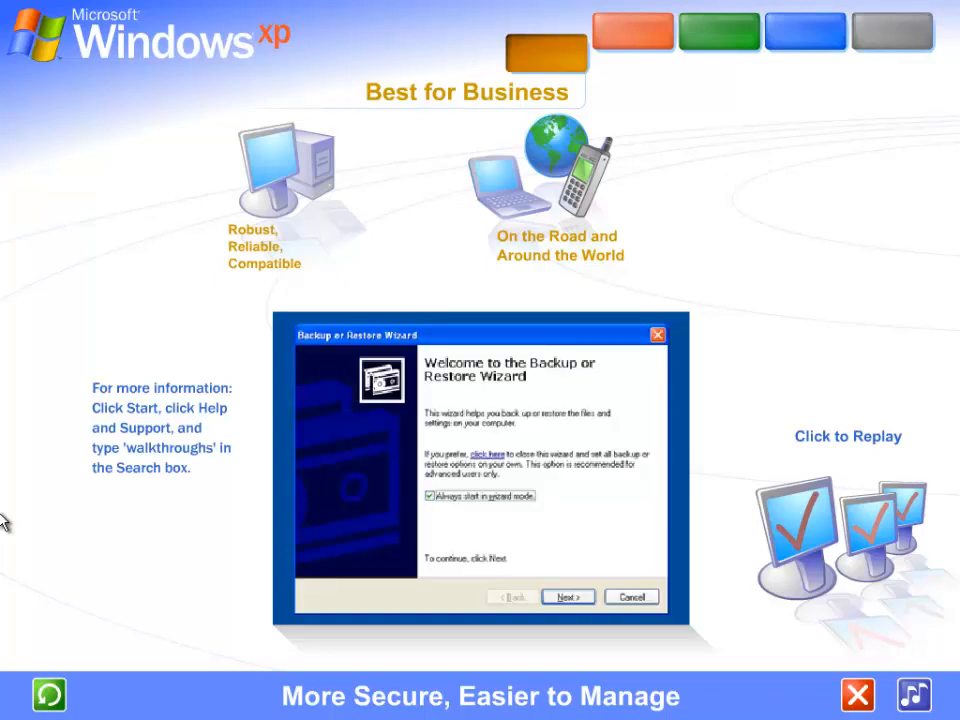
Advance the Backup or Restore Wizard animation through its pages to the destination-and-name step.
left_click(568, 596)
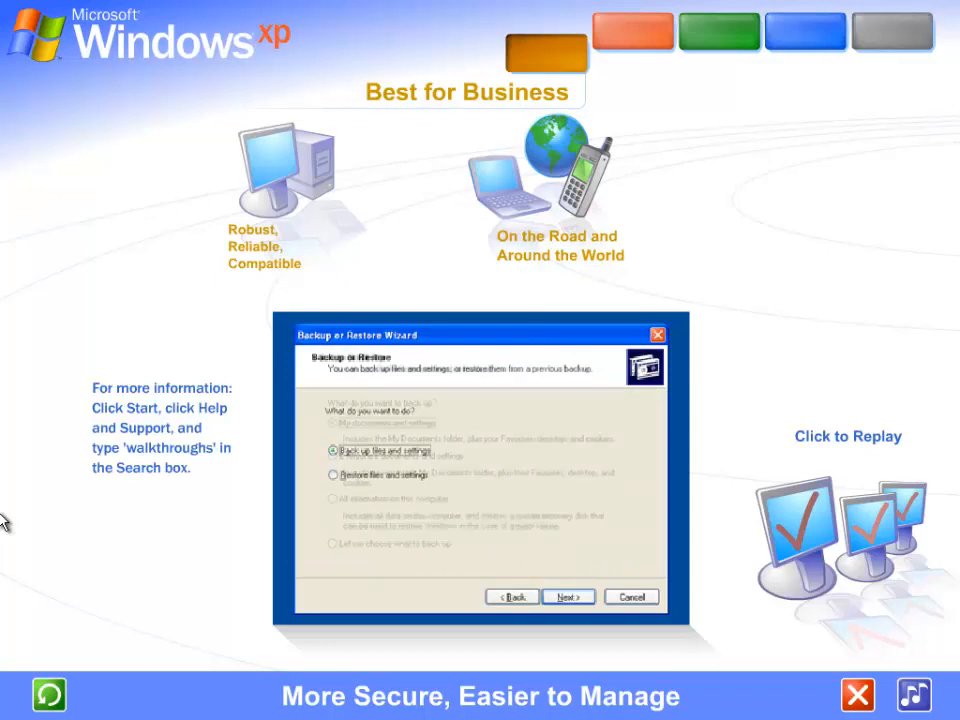
left_click(568, 596)
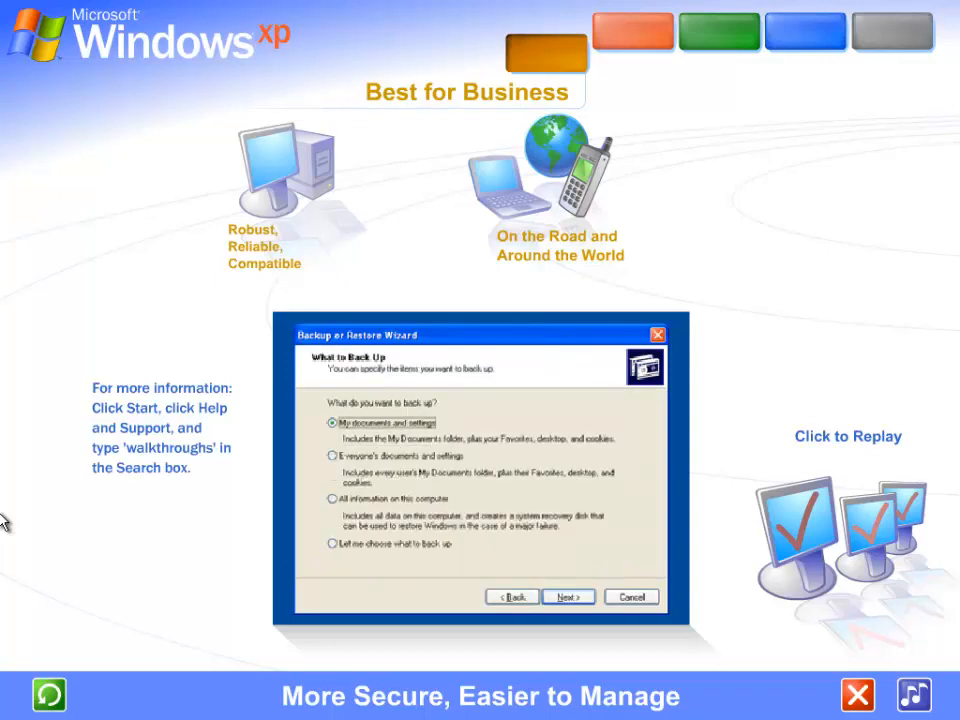
left_click(568, 596)
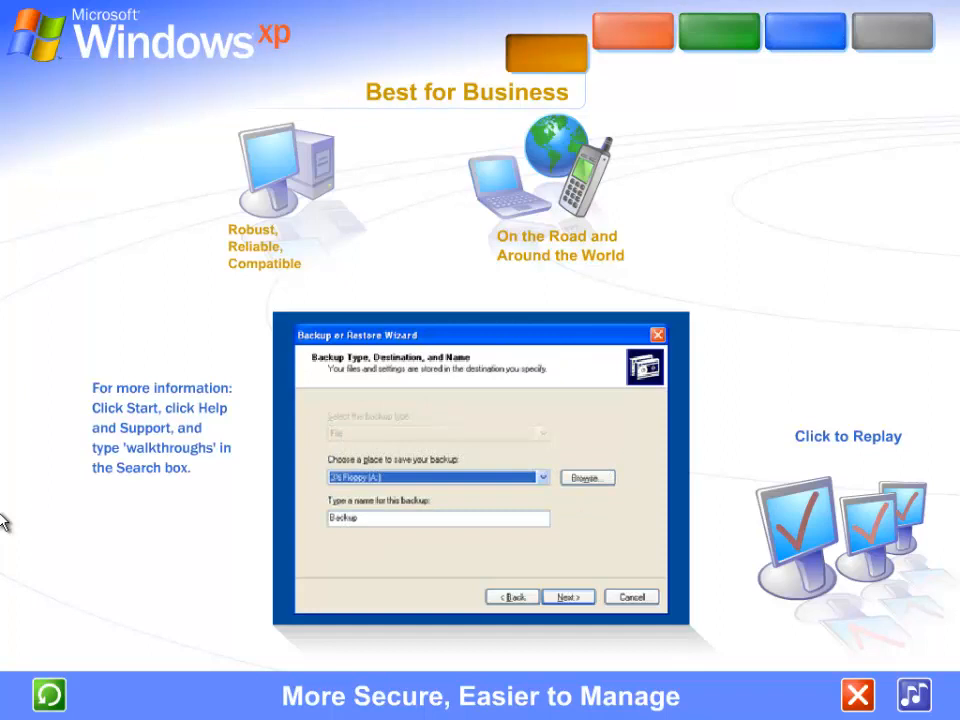